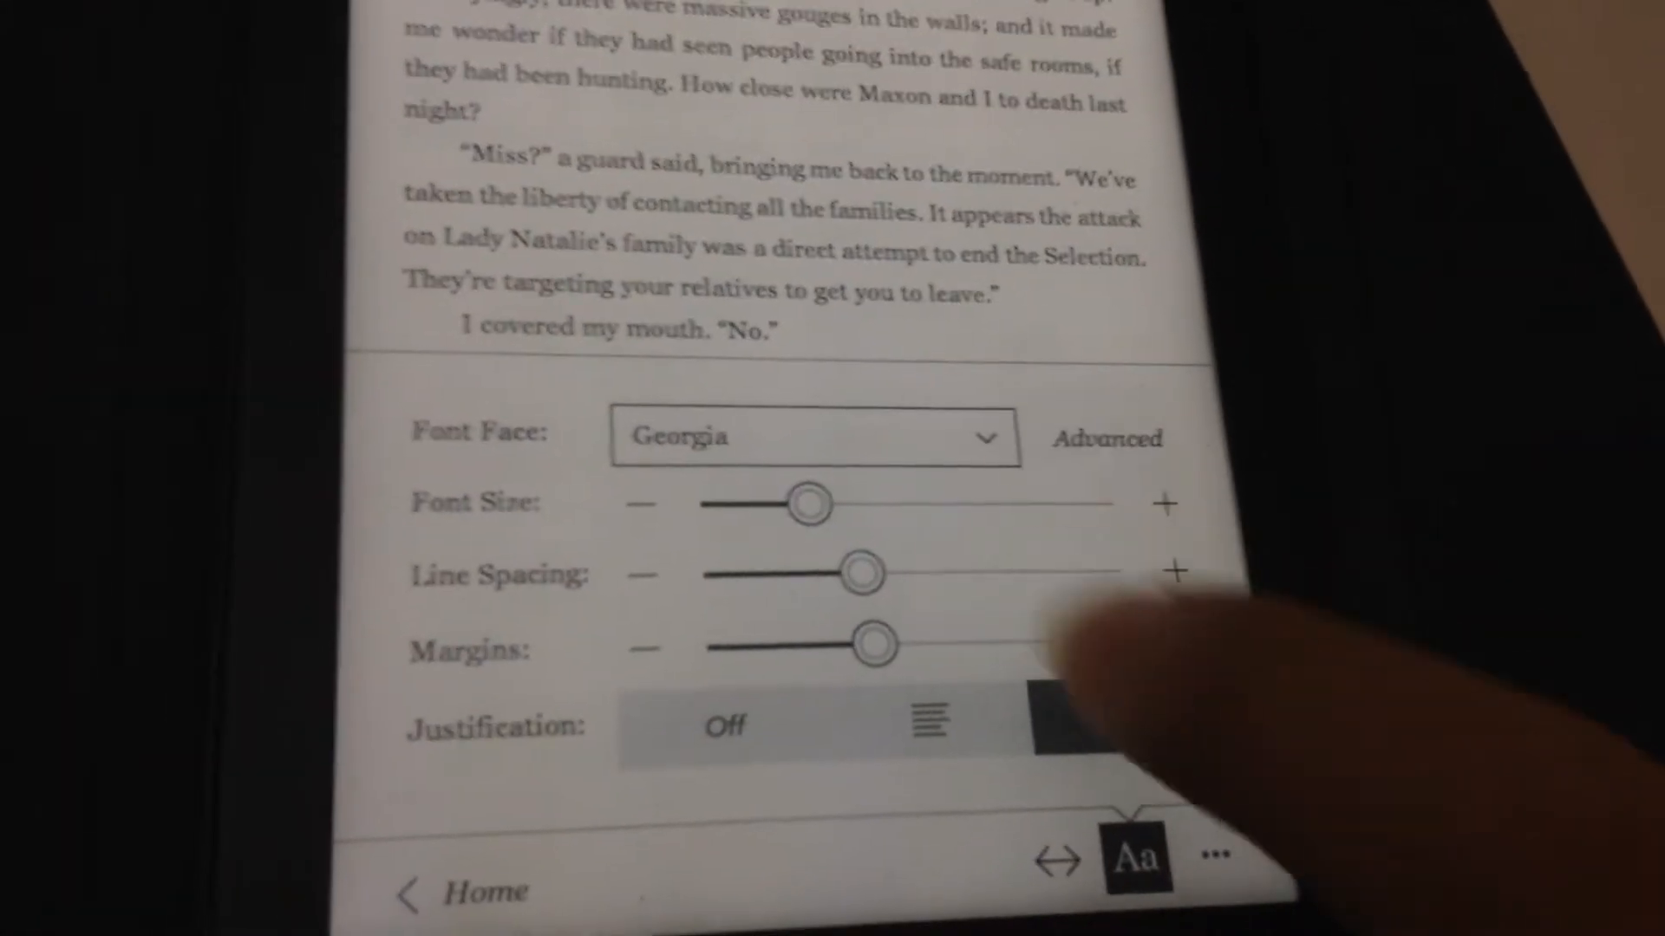
Bring up the font settings panel showing Georgia as the current Font Face.
{"action": "left_click", "coordinate": [813, 437]}
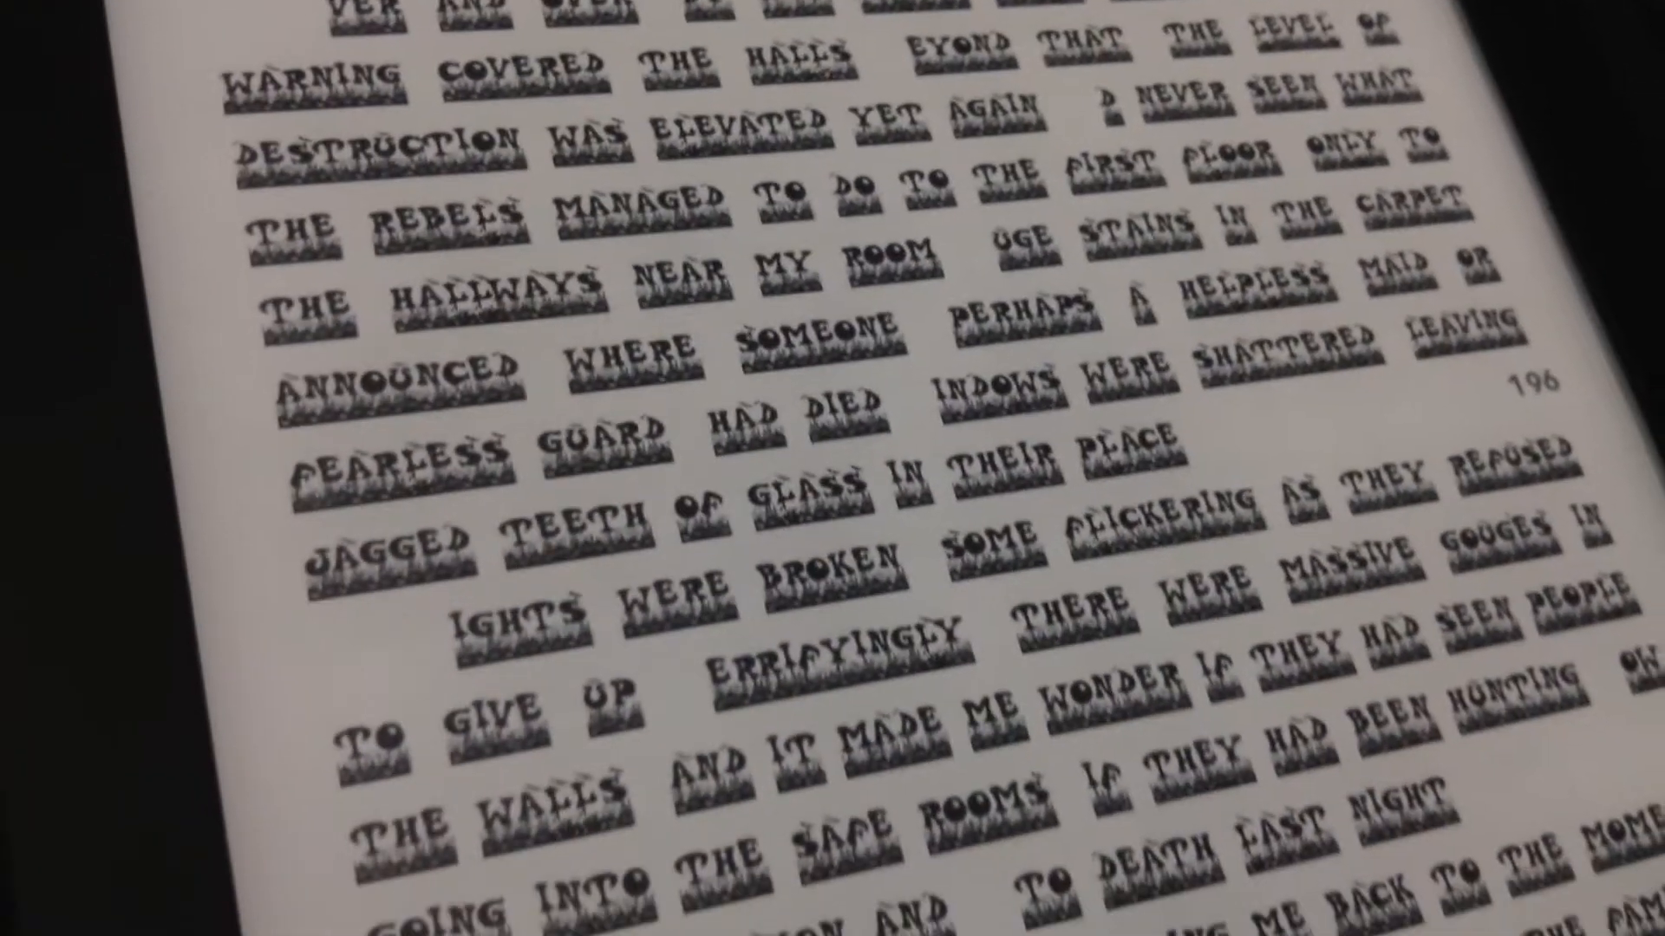
Page further down page 196 to confirm the Halloween font renders throughout the passage.
{"action": "scroll", "scroll_direction": "down", "scroll_amount": 3}
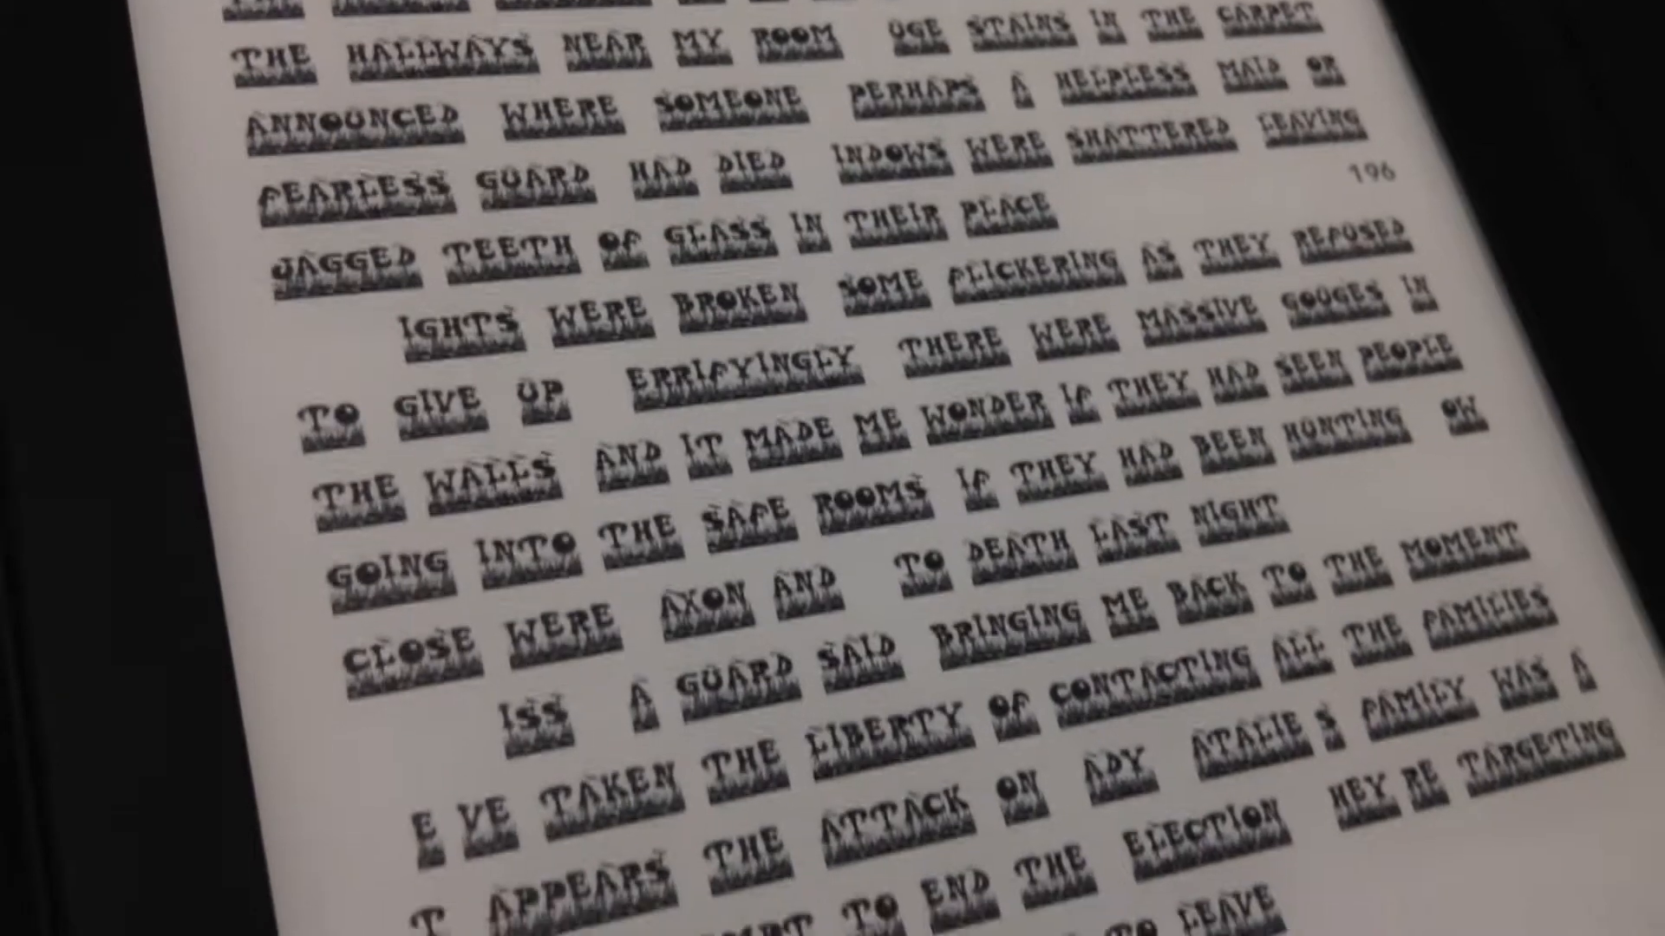
{"action": "scroll", "scroll_direction": "down", "scroll_amount": 3}
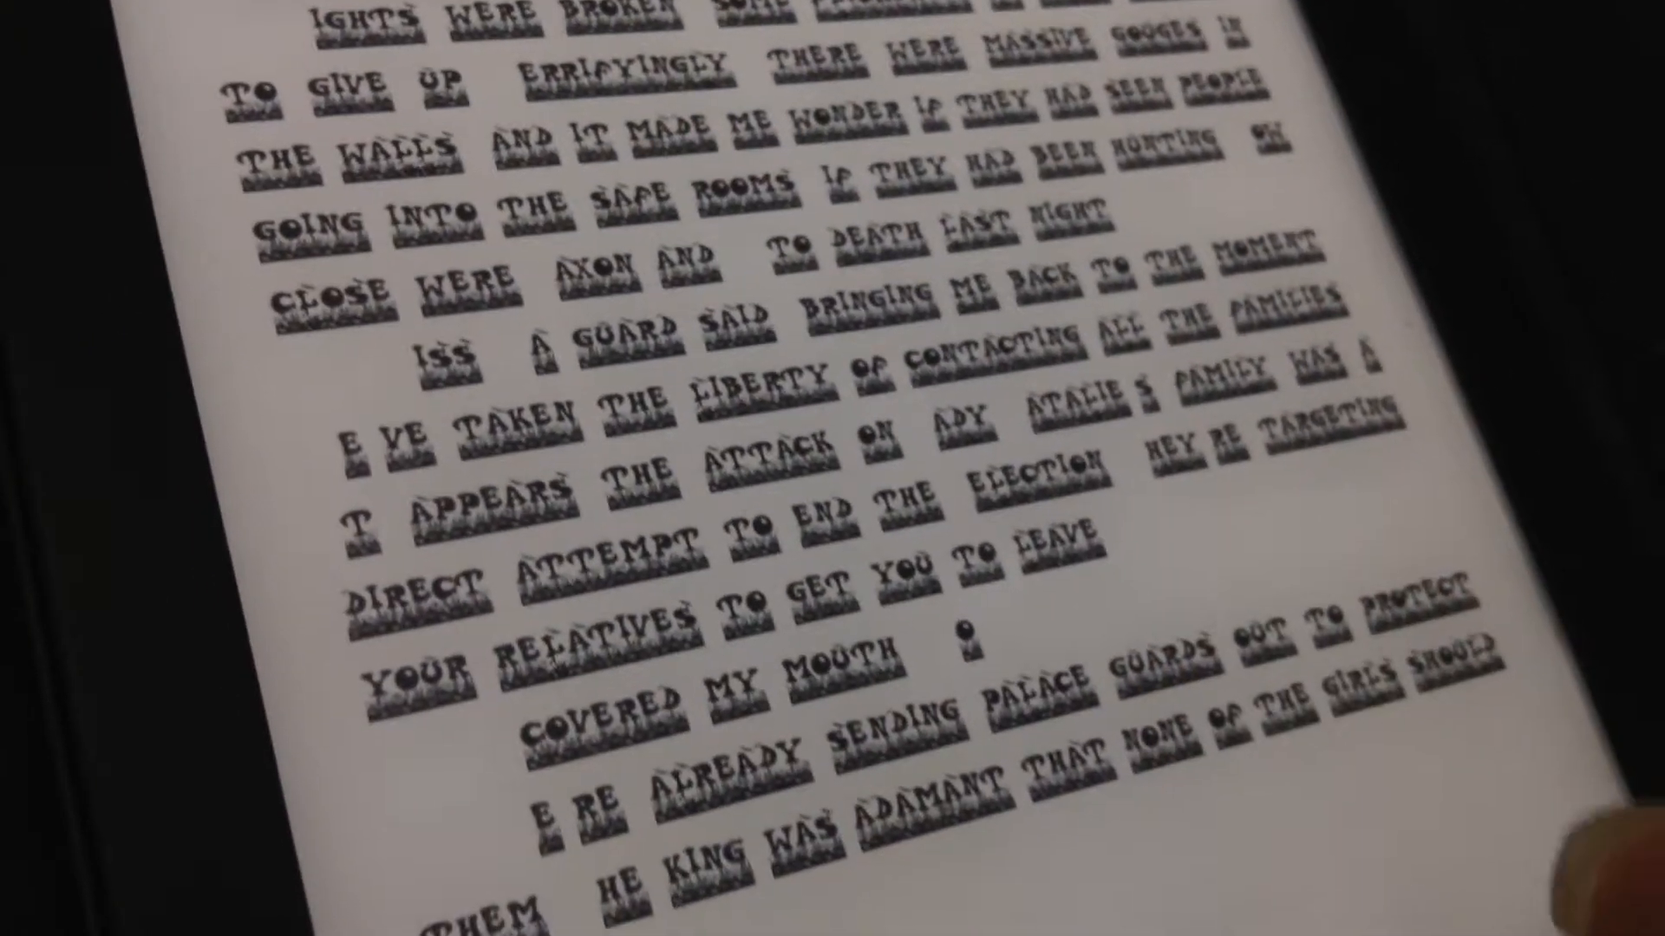